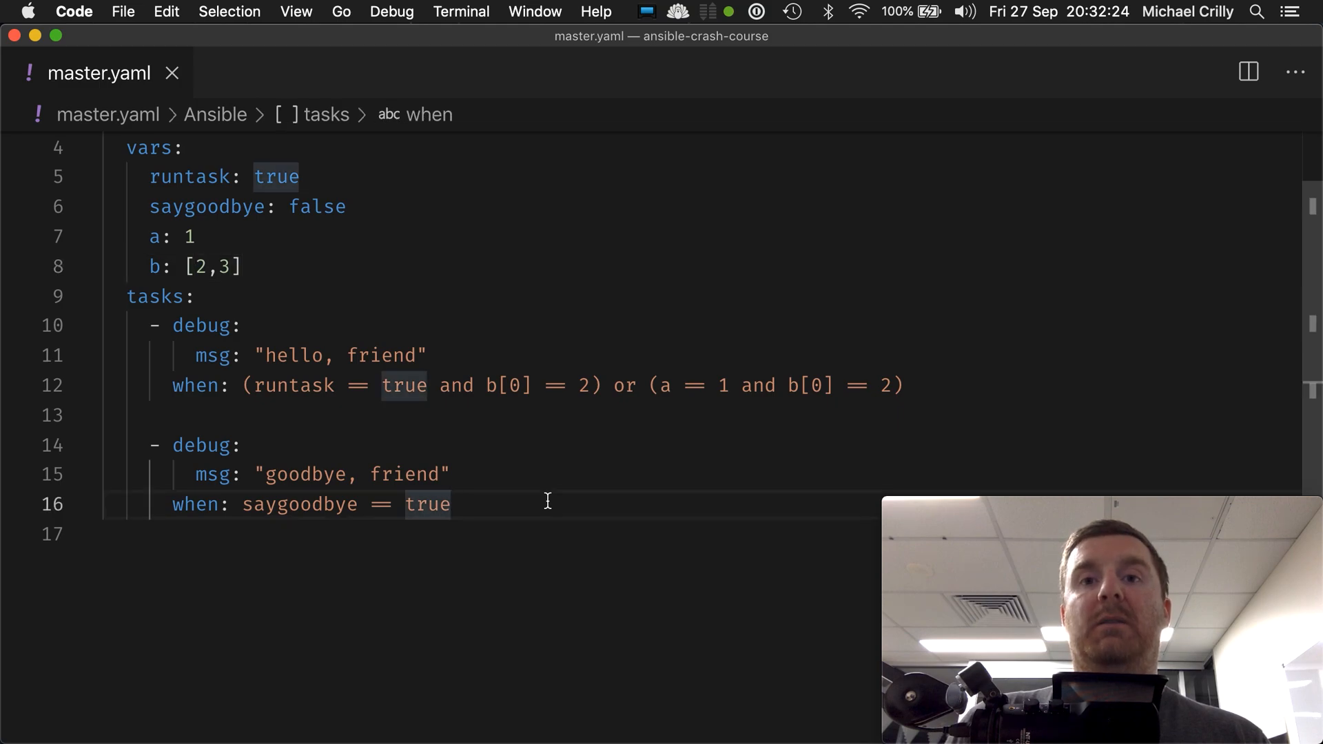
Select the goodbye task's condition line for deletion
triple_click(299, 505)
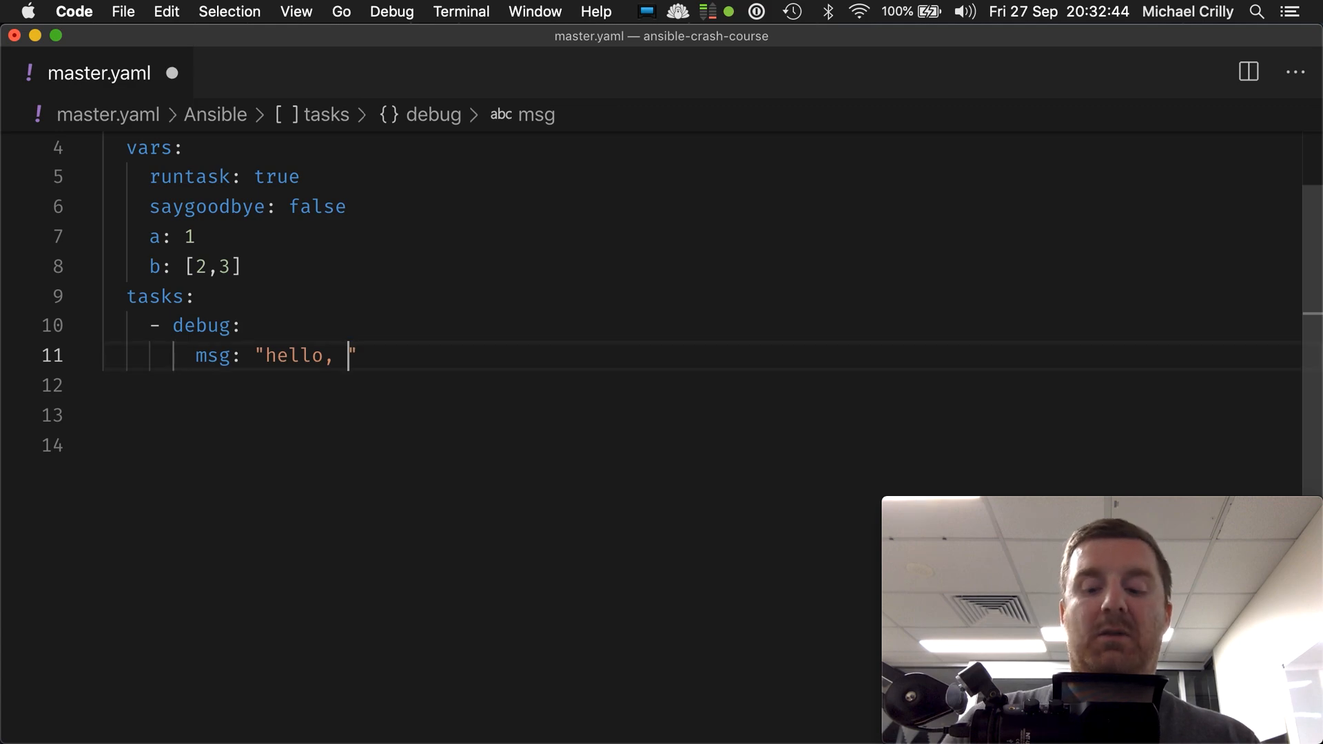
Add 'loop:' under msg and remove the trial 'when:' and 'asdasd' placeholder lines
text(l)
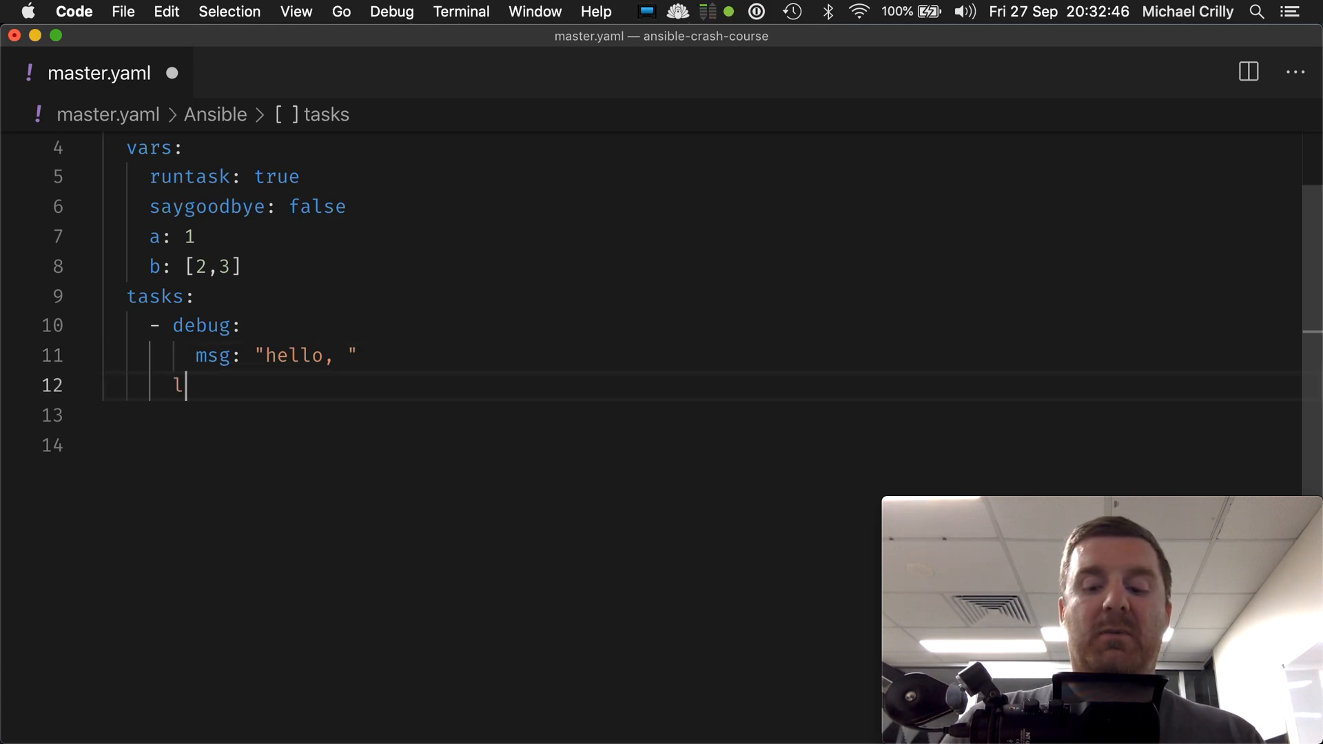
text(oop:)
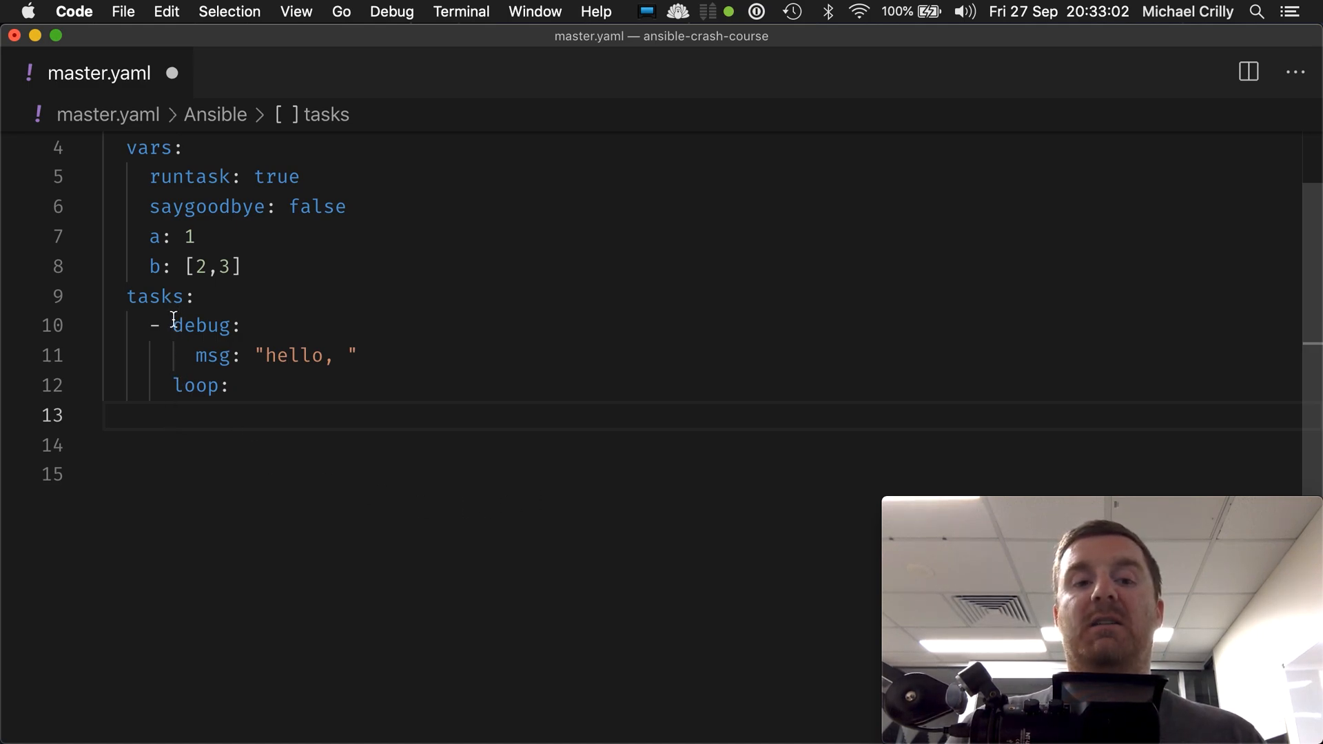
text(when:)
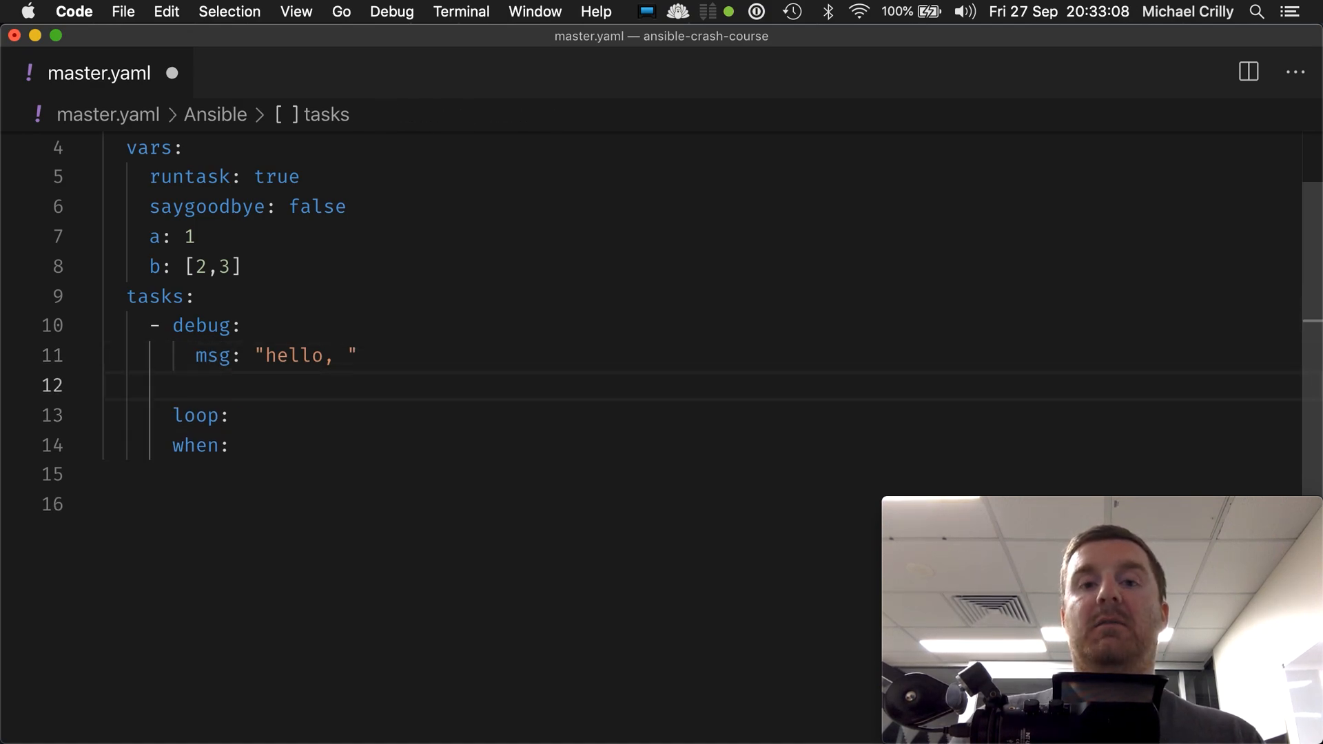
text(asdasd: asdasd)
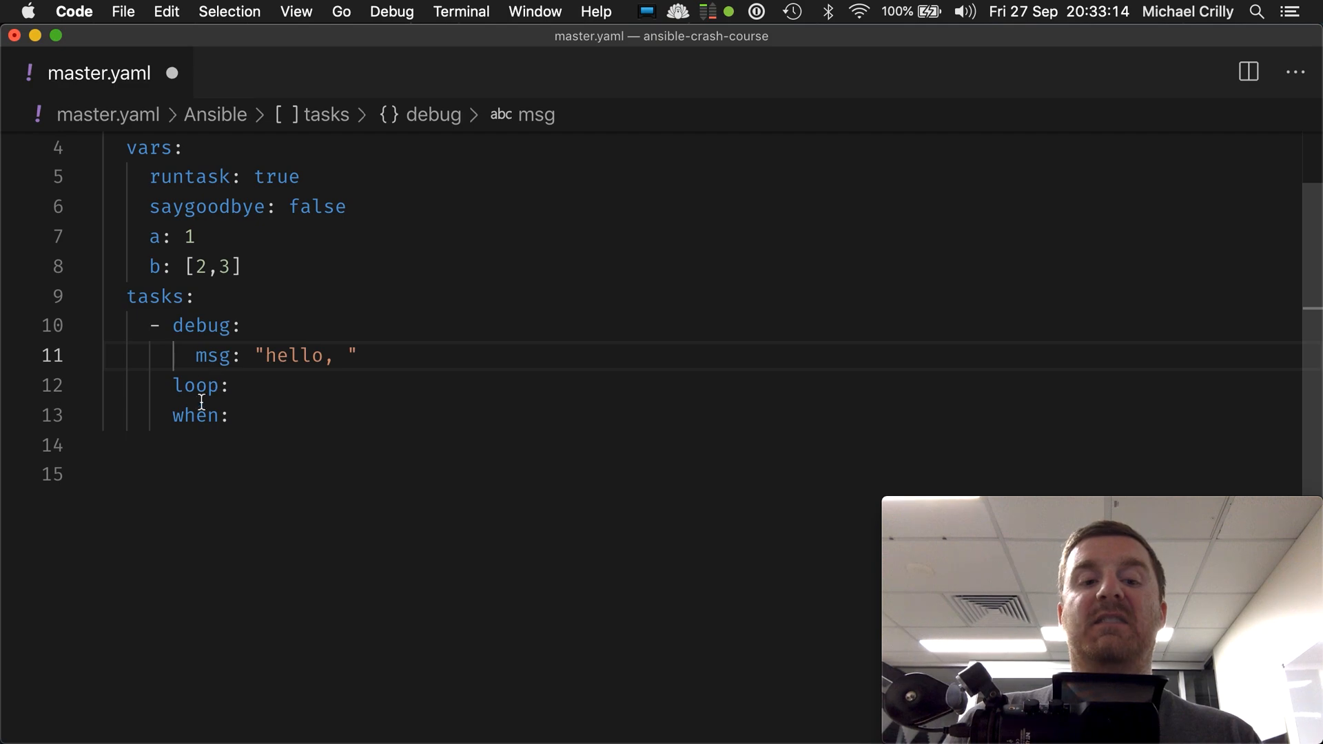
mouse_move(265, 415)
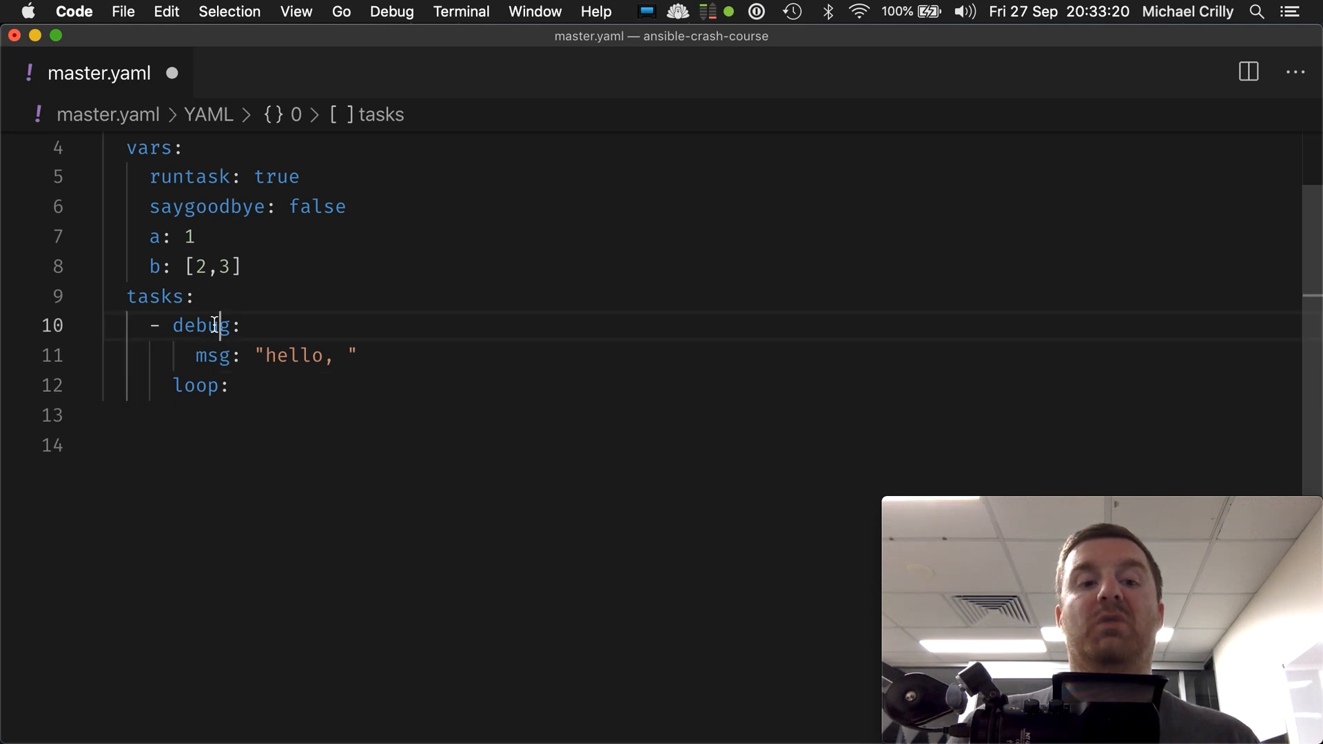
Leave the playbook and switch to the Ansible Loops documentation in Firefox
double_click(214, 355)
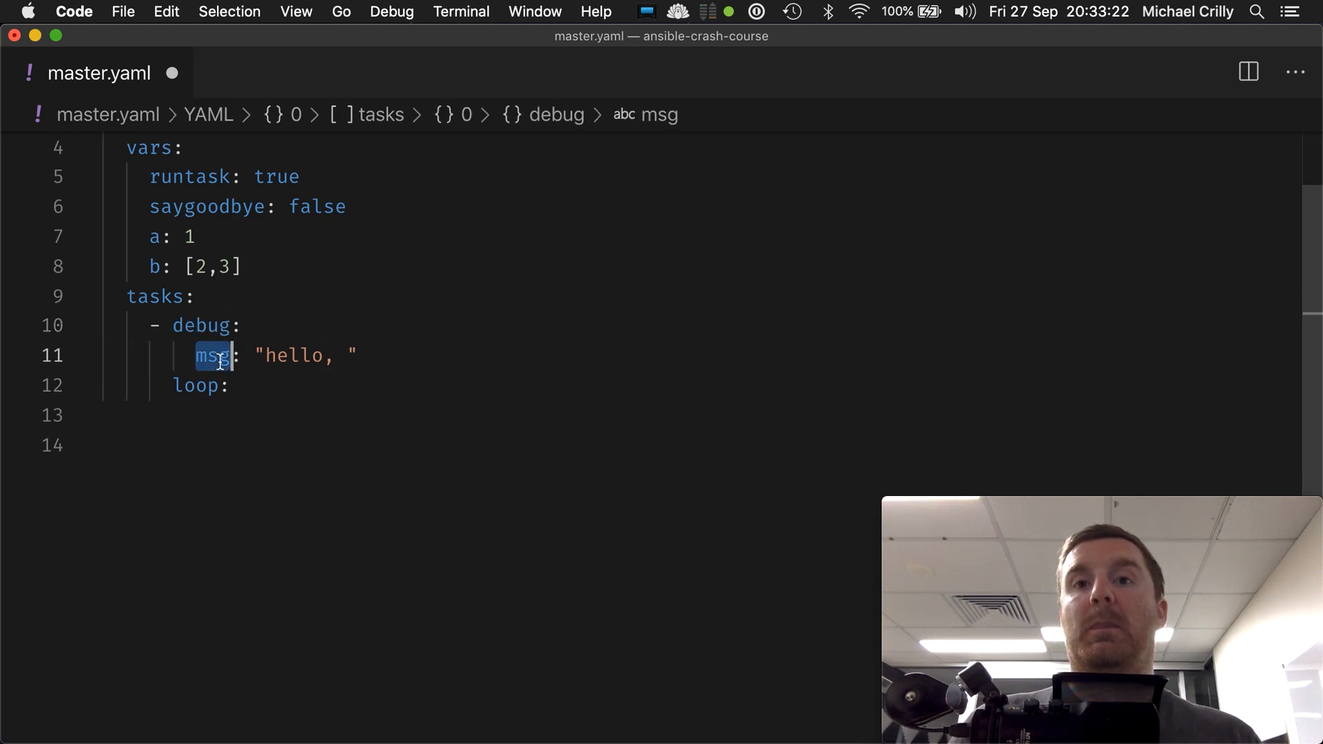
click(245, 386)
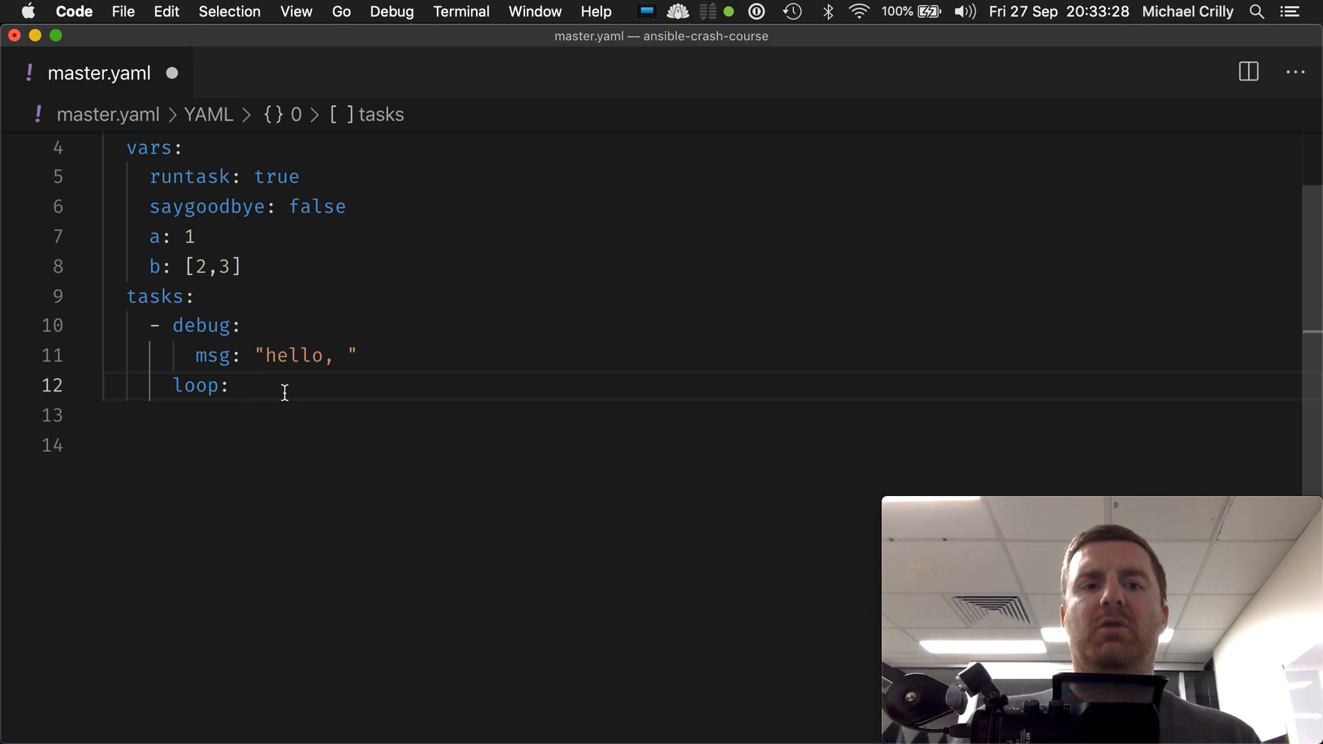
key(cmd+tab)
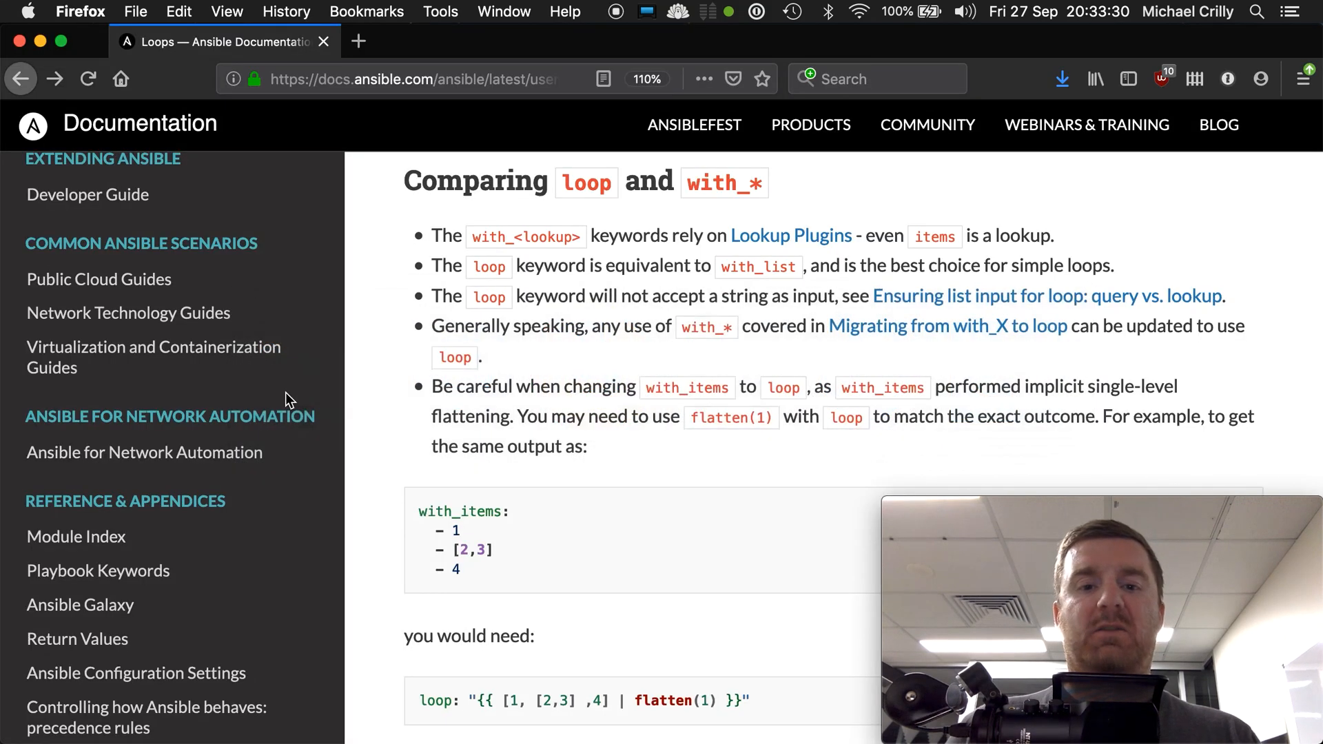
Scroll through the 'Comparing loop and with_*' section of the docs
scroll(down, 3)
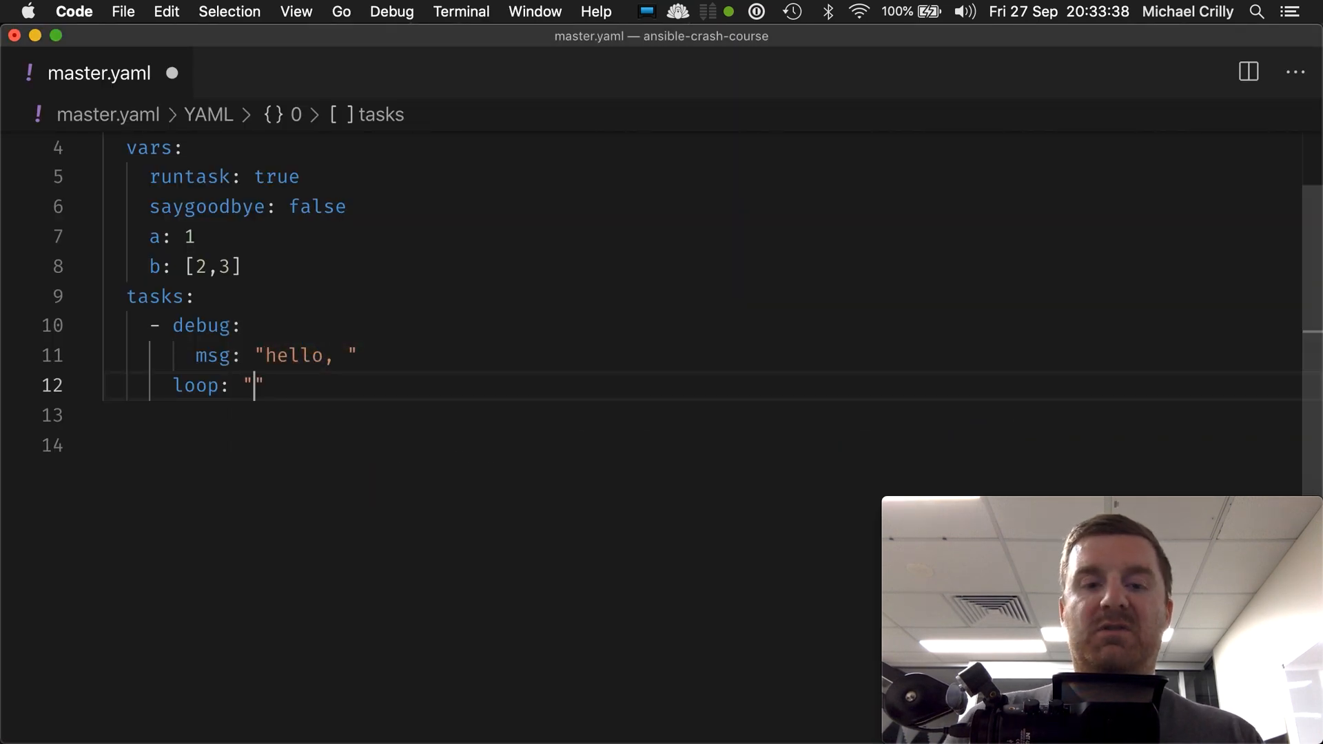
Set loop to "{{ b }}", change msg to "hello, {{item}}", and save master.yaml
text({{ b)
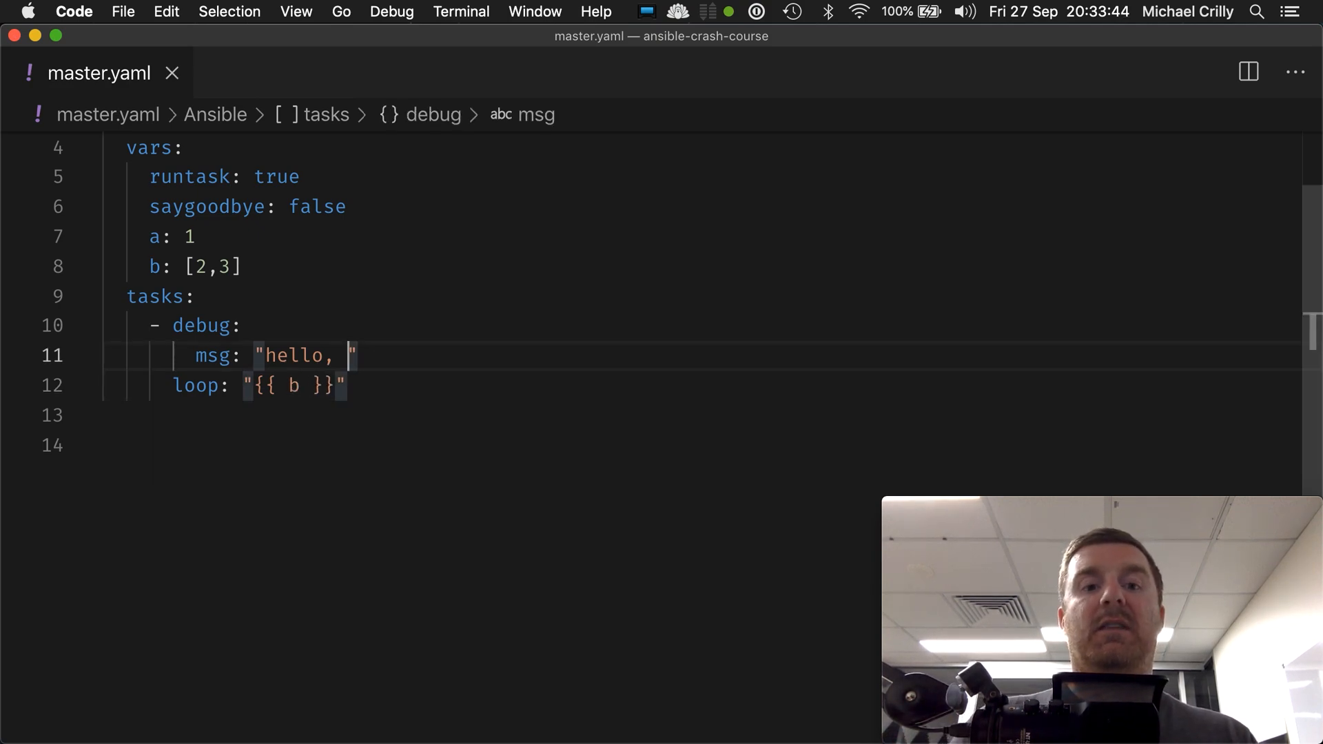
text({{i)
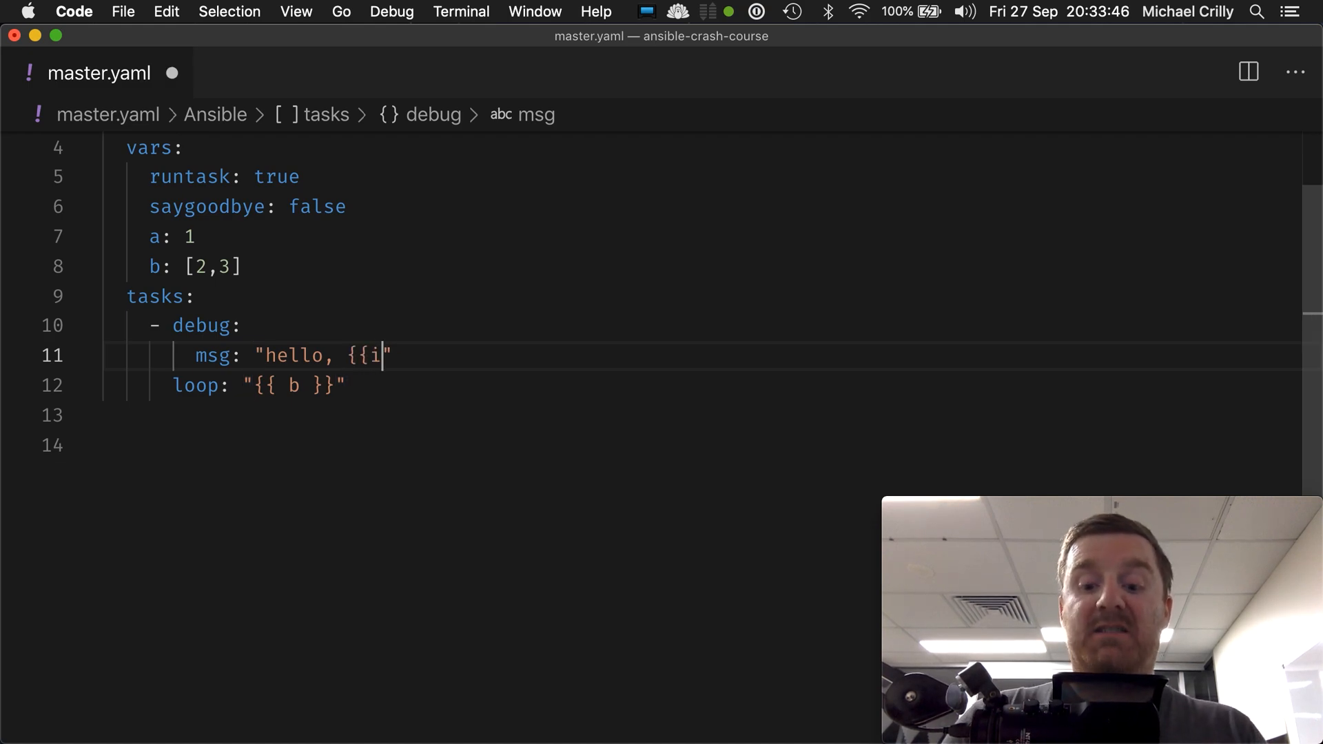
text(tem}})
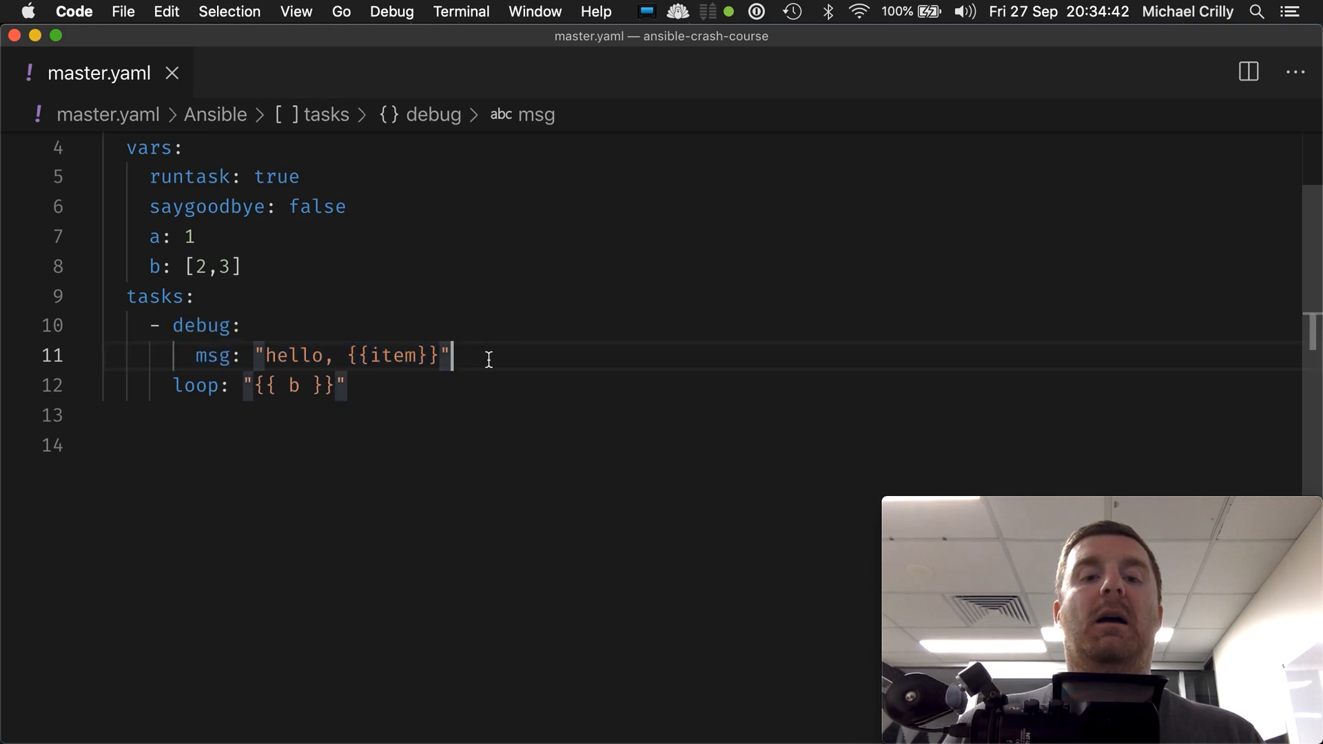
double_click(393, 356)
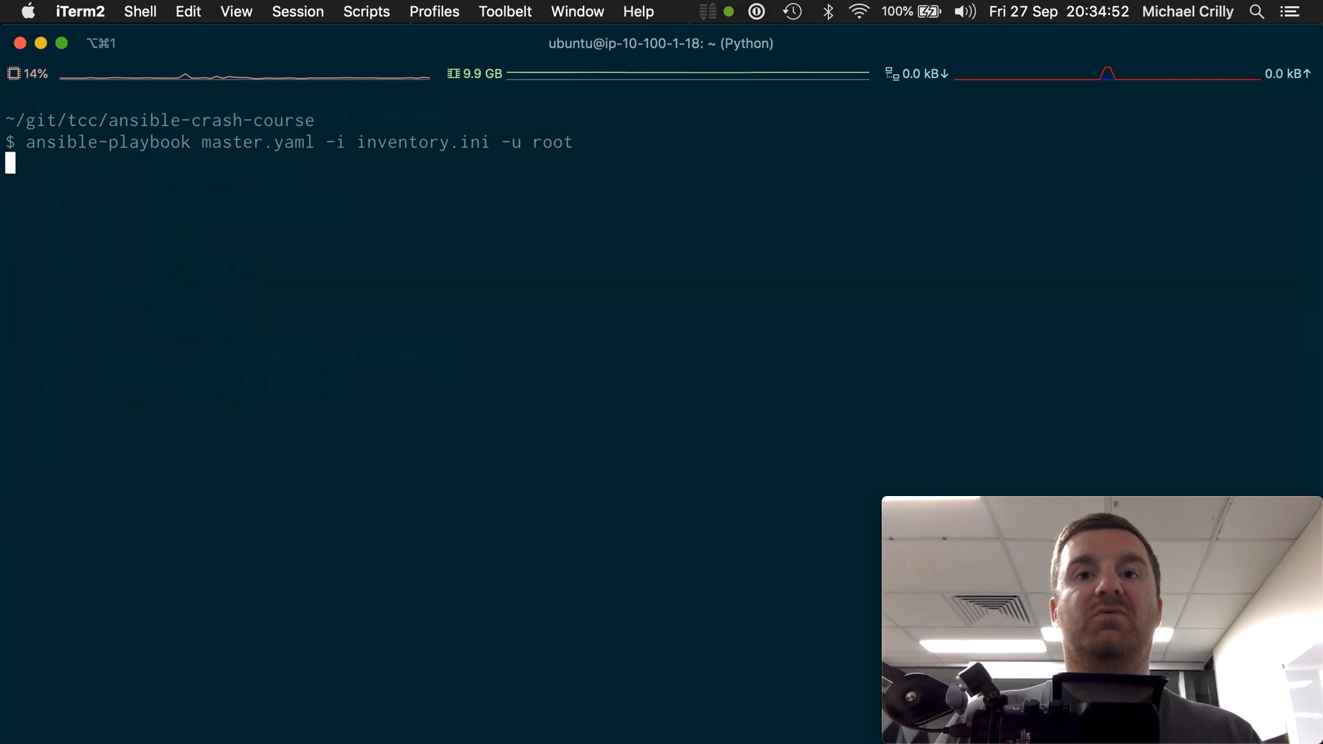
Run 'ansible-playbook master.yaml -i inventory.ini -u root' against the inventory hosts
key(Return)
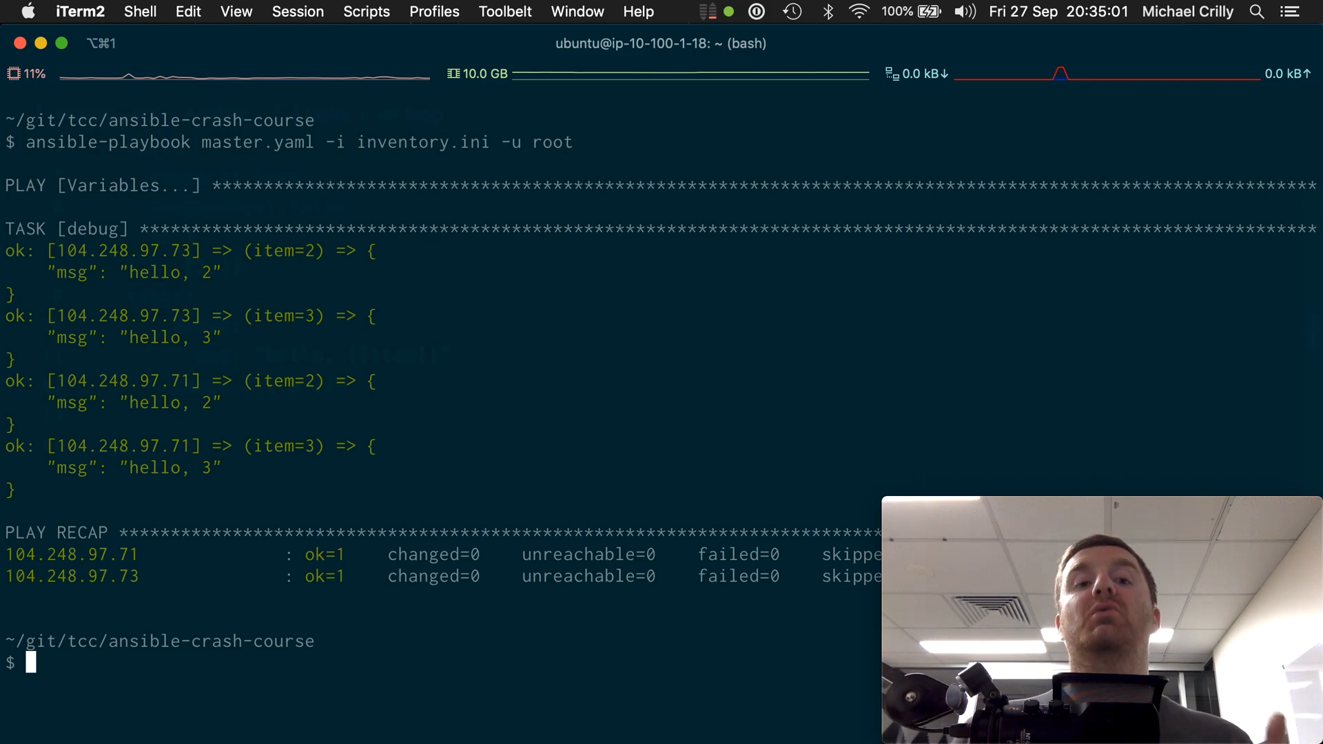
mouse_move(590, 214)
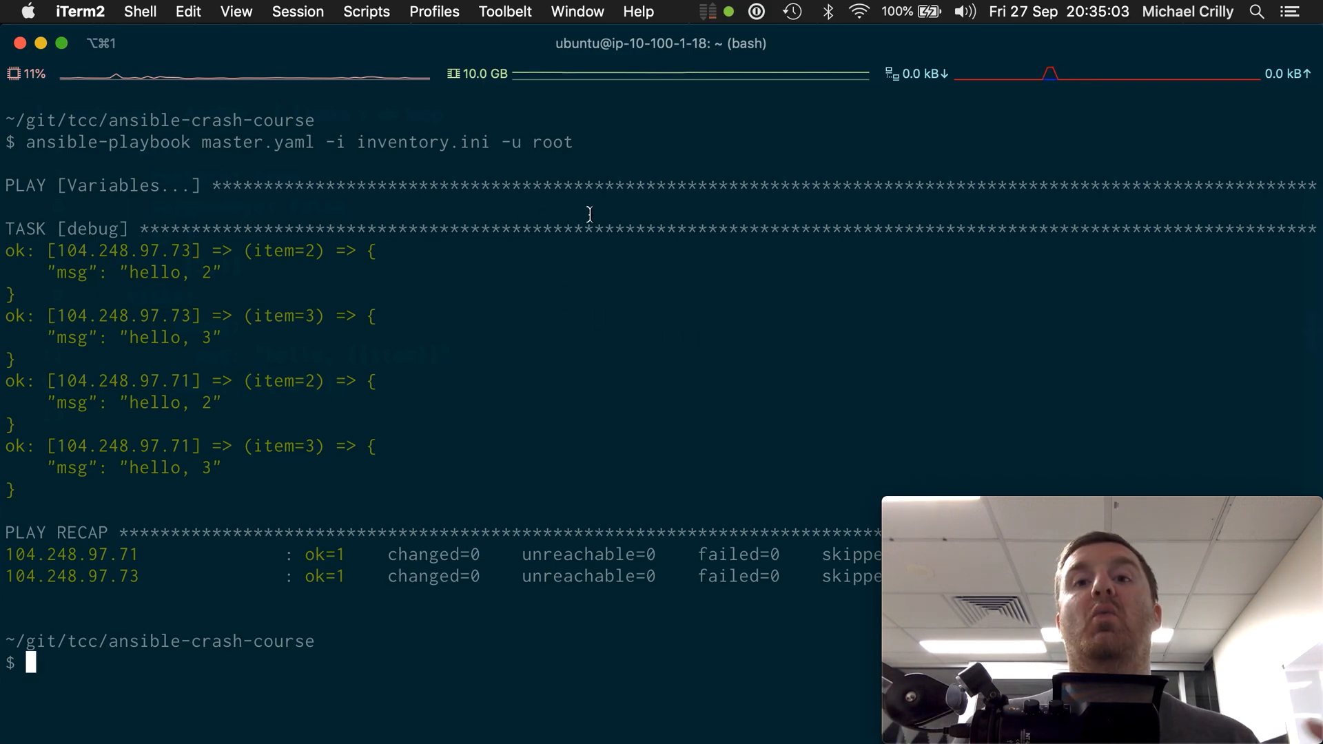